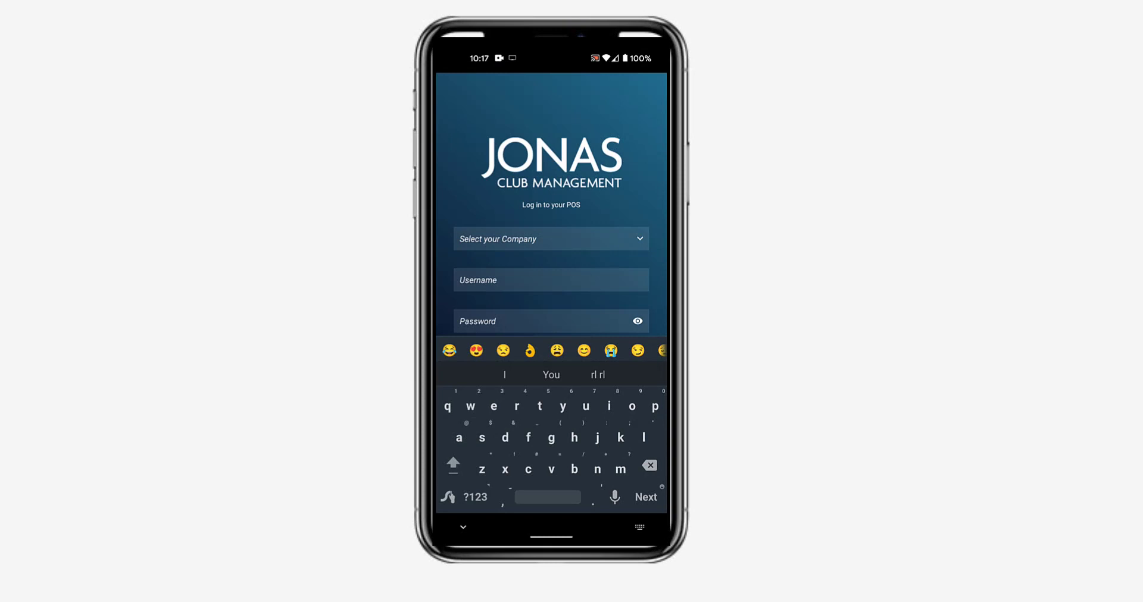
- Sign in to the POS under the e3 Demo Site company with username and password
type("e3 Demo Site")
type("rl")
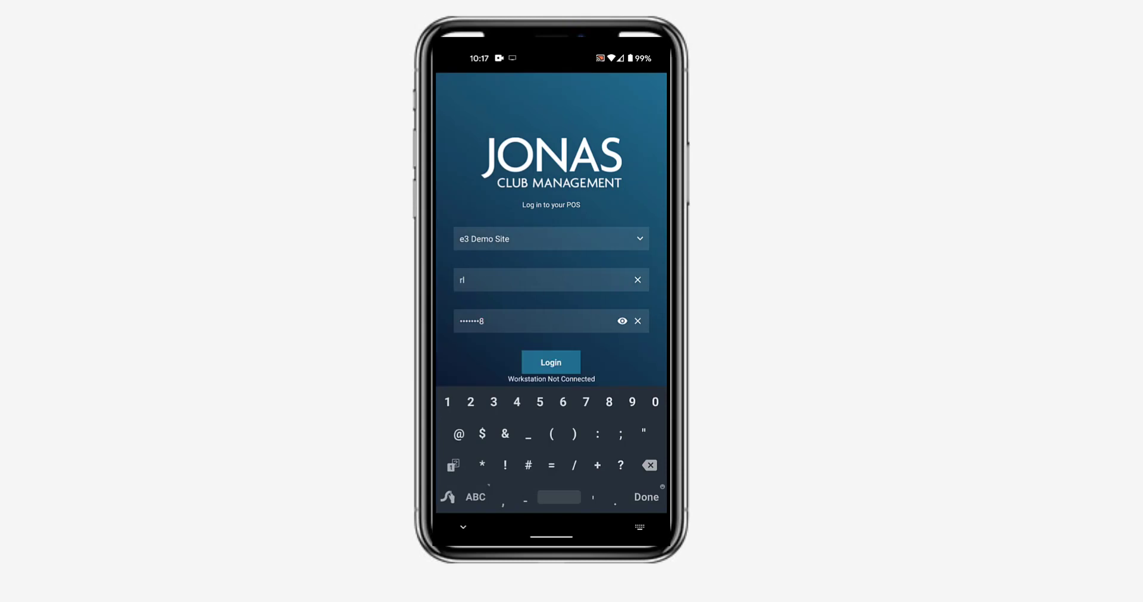
left_click(550, 362)
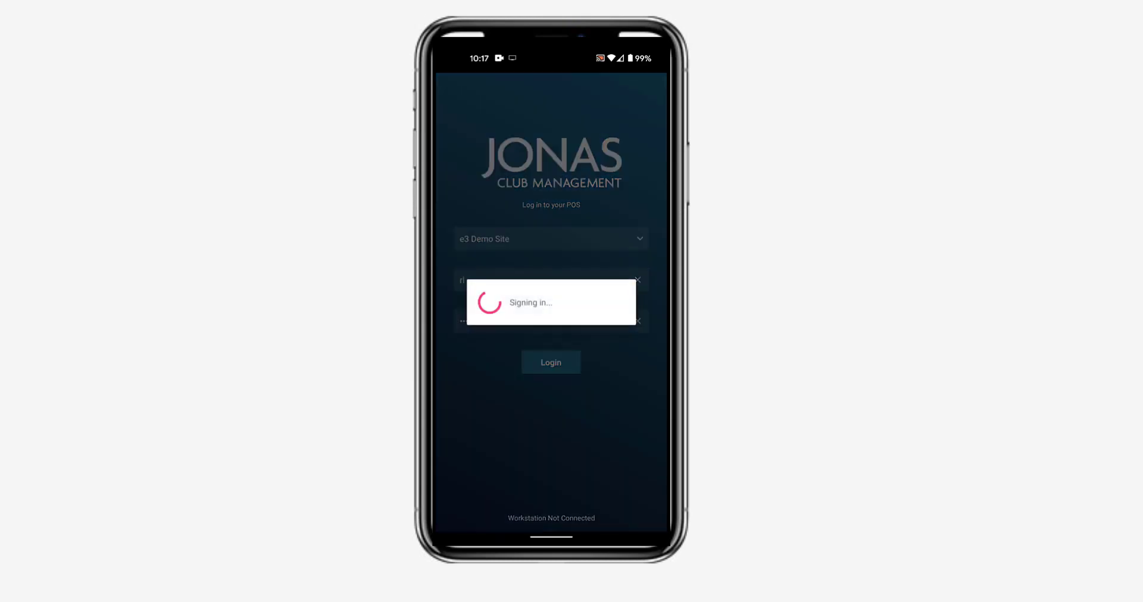
- Link the S2 (Patio) workstation to this device, reaching the empty My Chits list
left_click(550, 362)
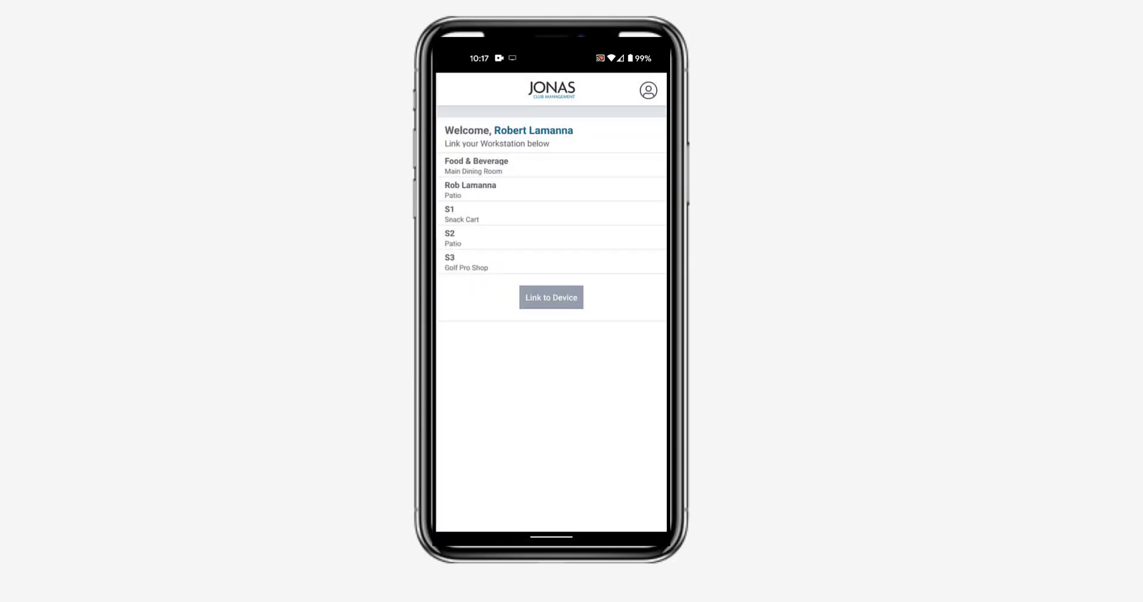
left_click(550, 238)
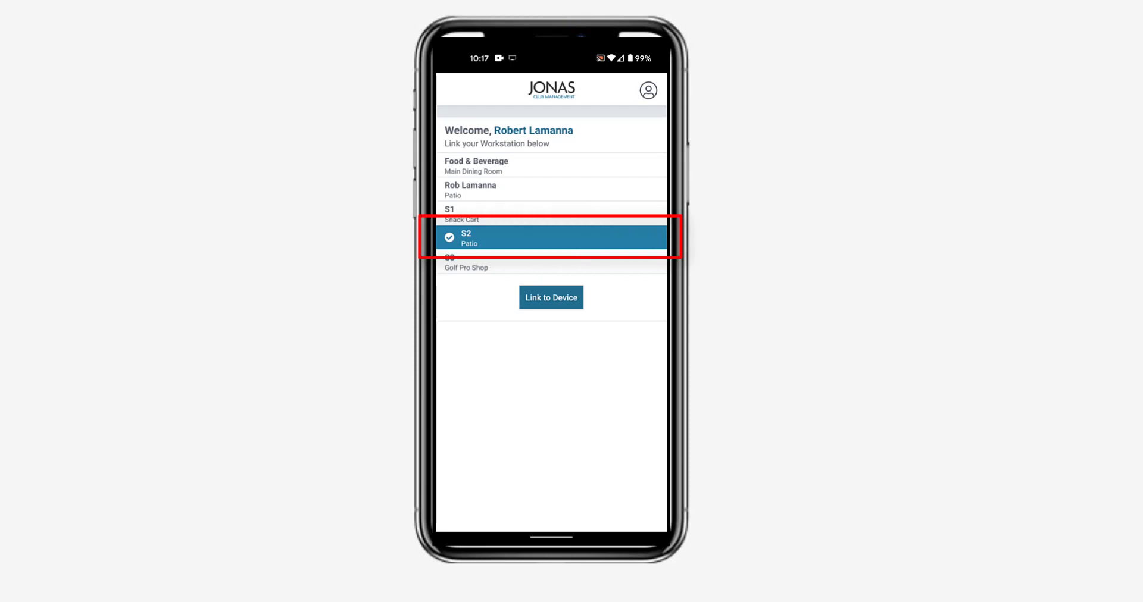
left_click(551, 297)
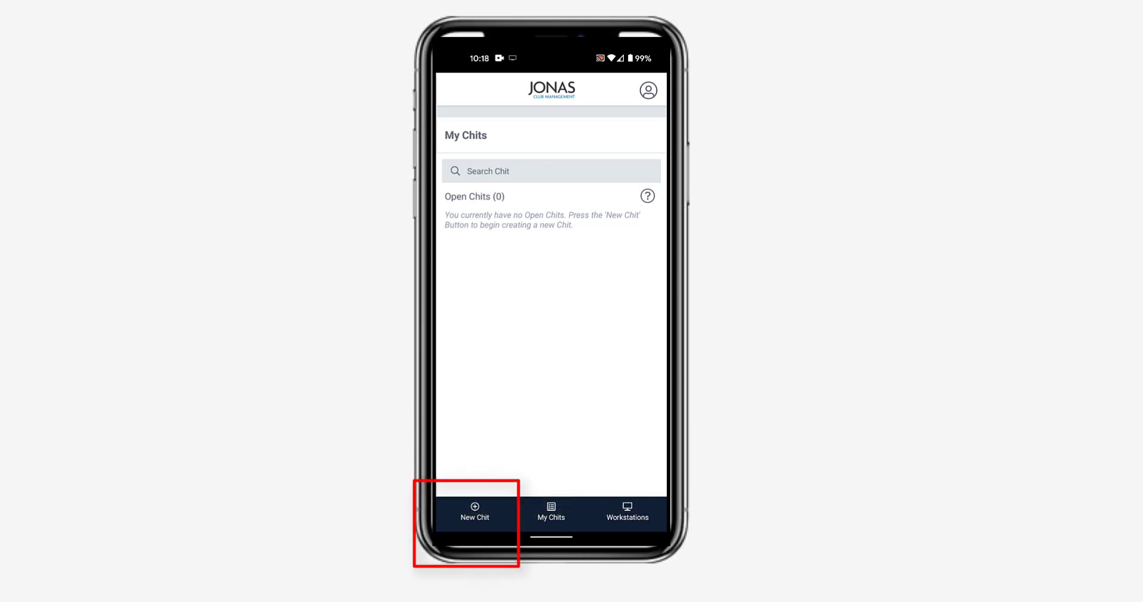
- Create a new chit for table 2 owned by member 'lamanna' with 3 covers
left_click(474, 518)
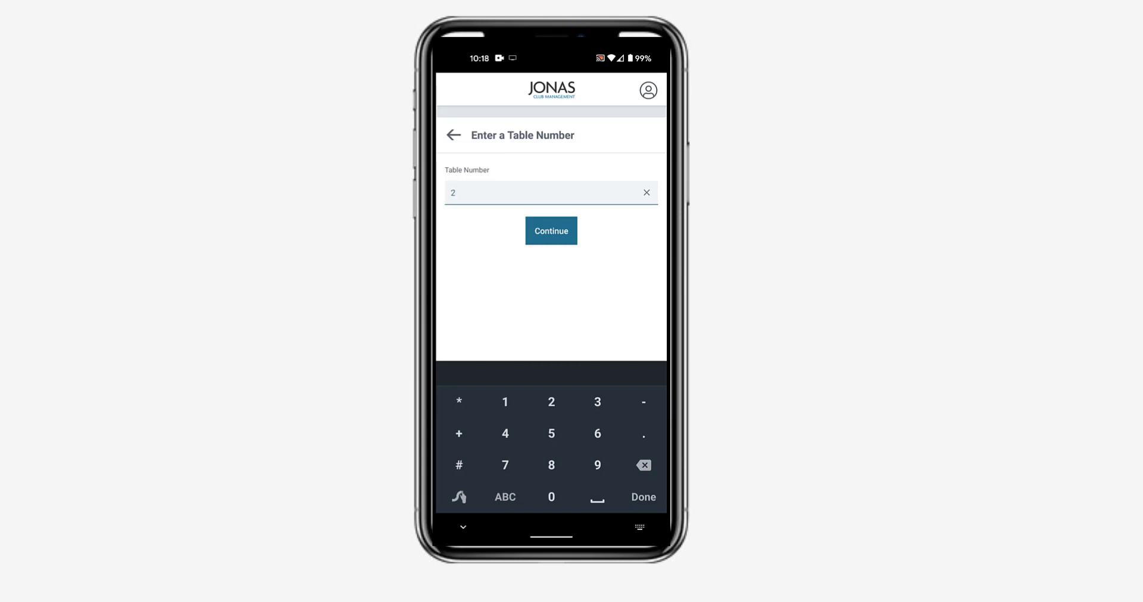
left_click(551, 231)
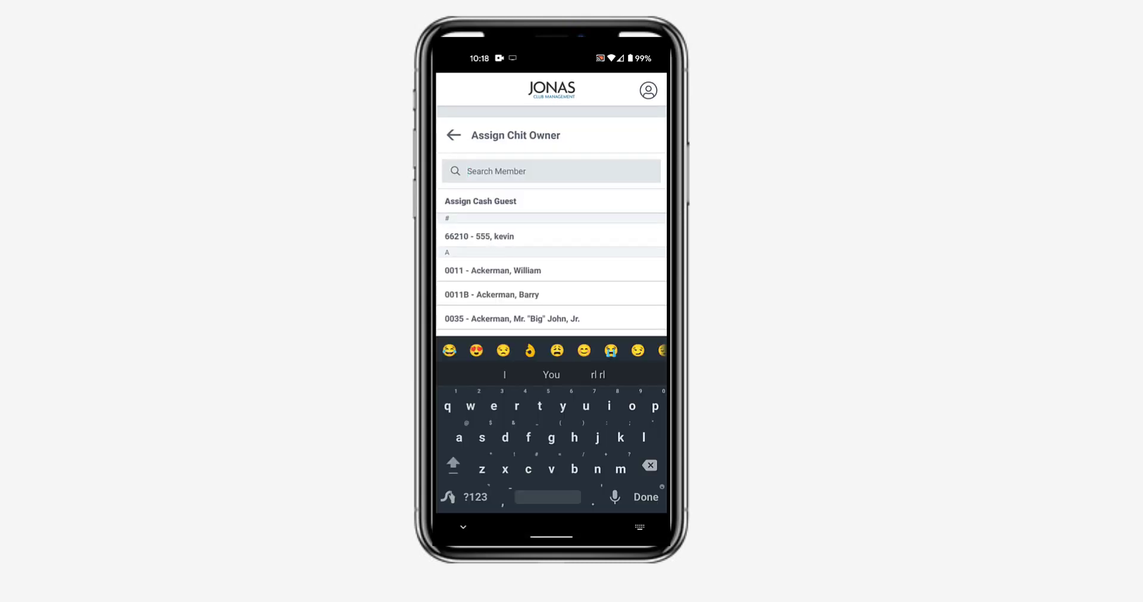
type("lamanna")
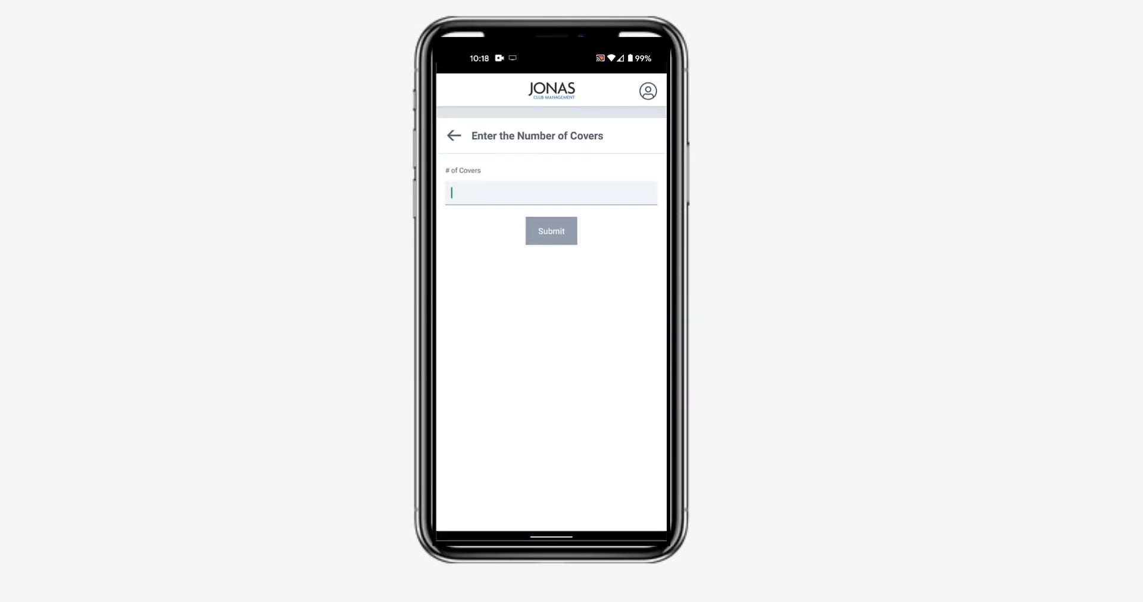
type("3")
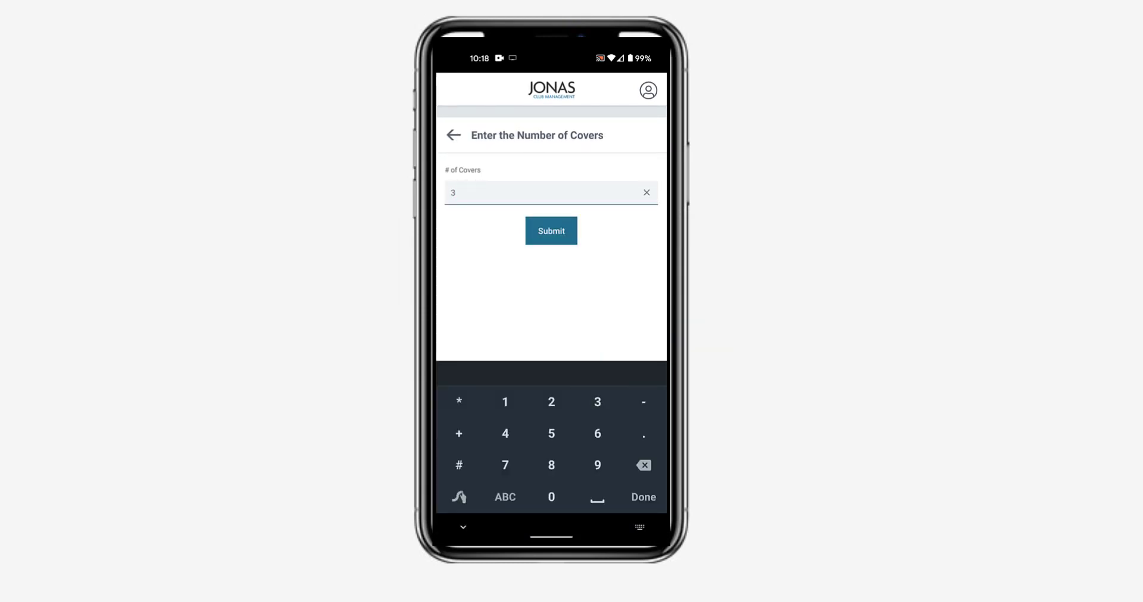
left_click(550, 231)
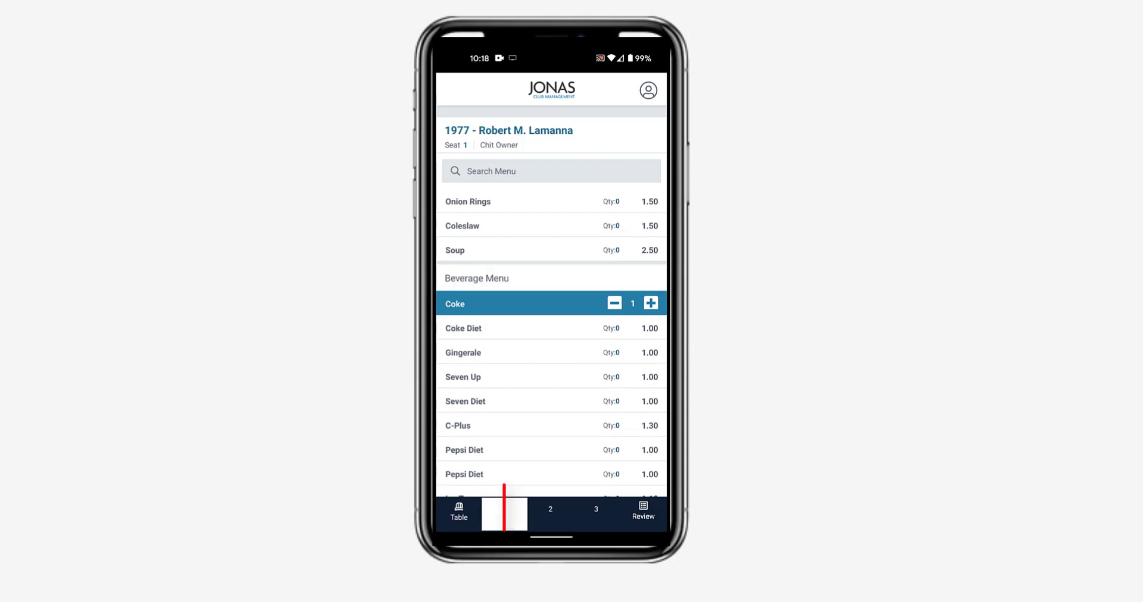
- Add a Coke for seat 1, Singapore Sling on the Rocks for seat 2, Pepsi Diet for seat 3
left_click(550, 511)
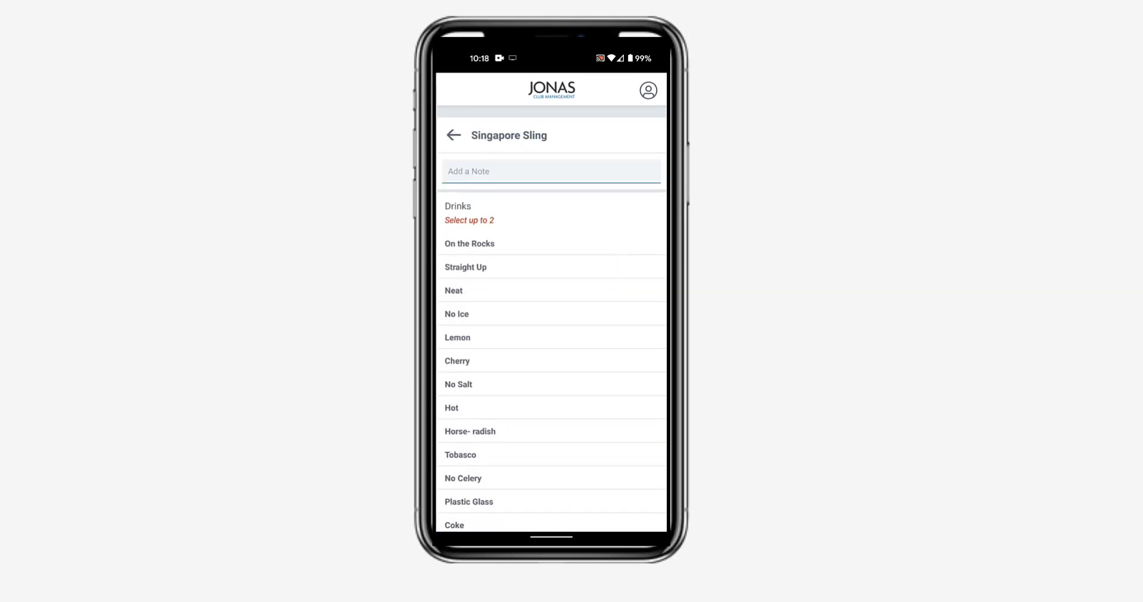
scroll("down", 3)
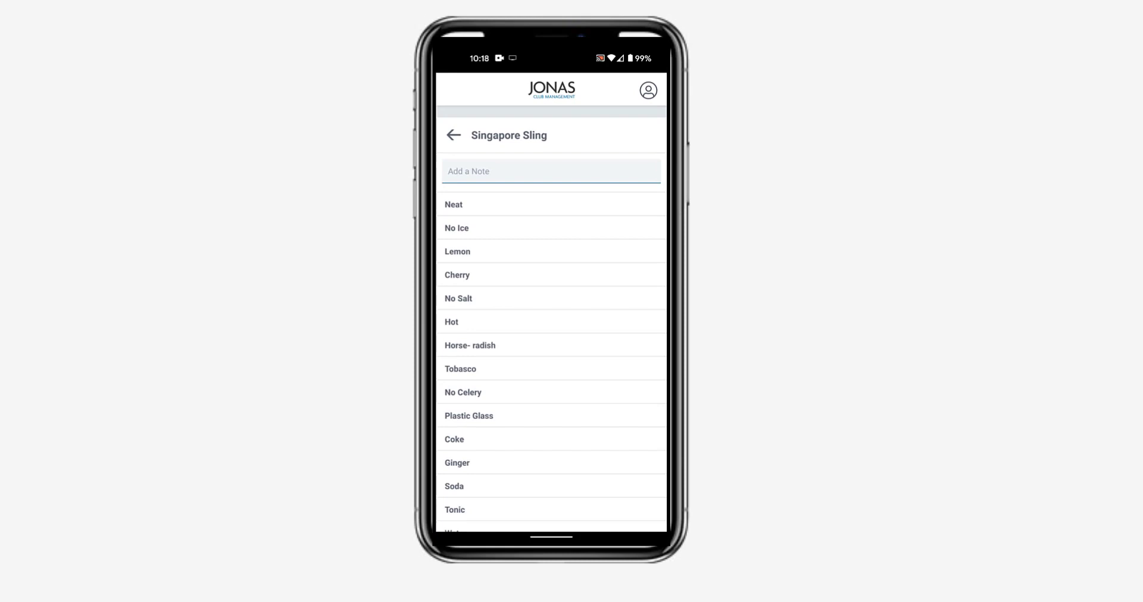
scroll("down", 3)
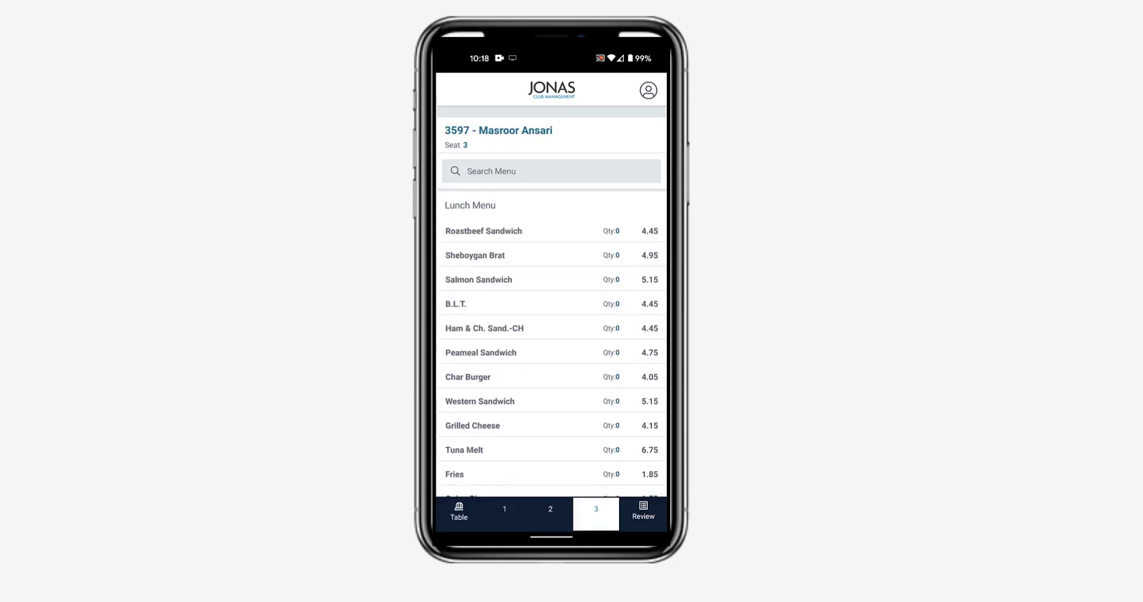
scroll("down", 3)
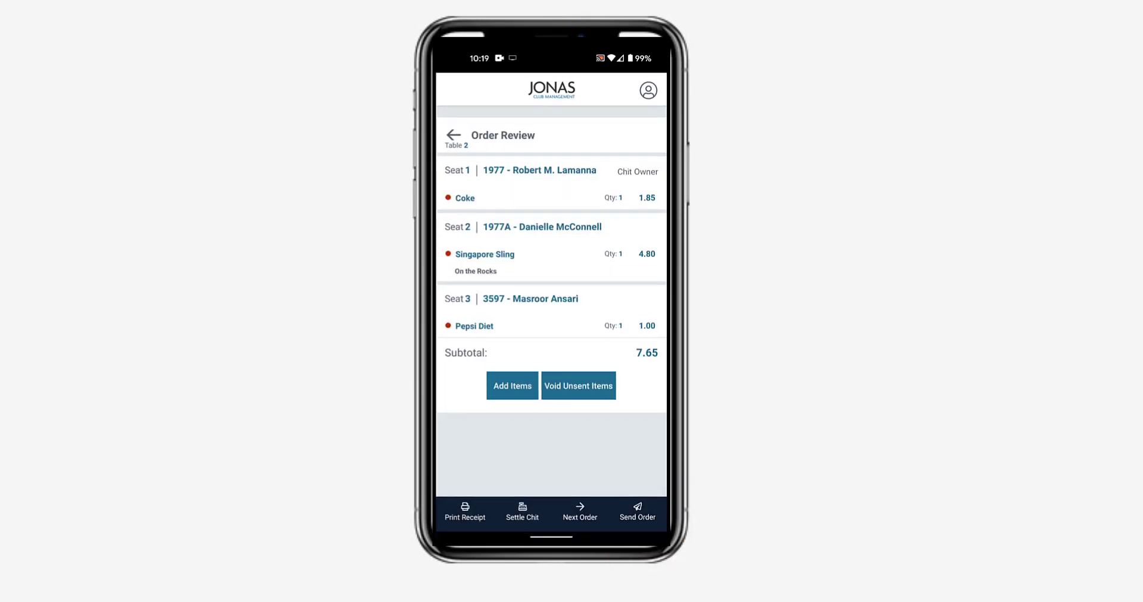
- Send the drinks order, leaving one open table 2 chit totaling 8.80
left_click(636, 510)
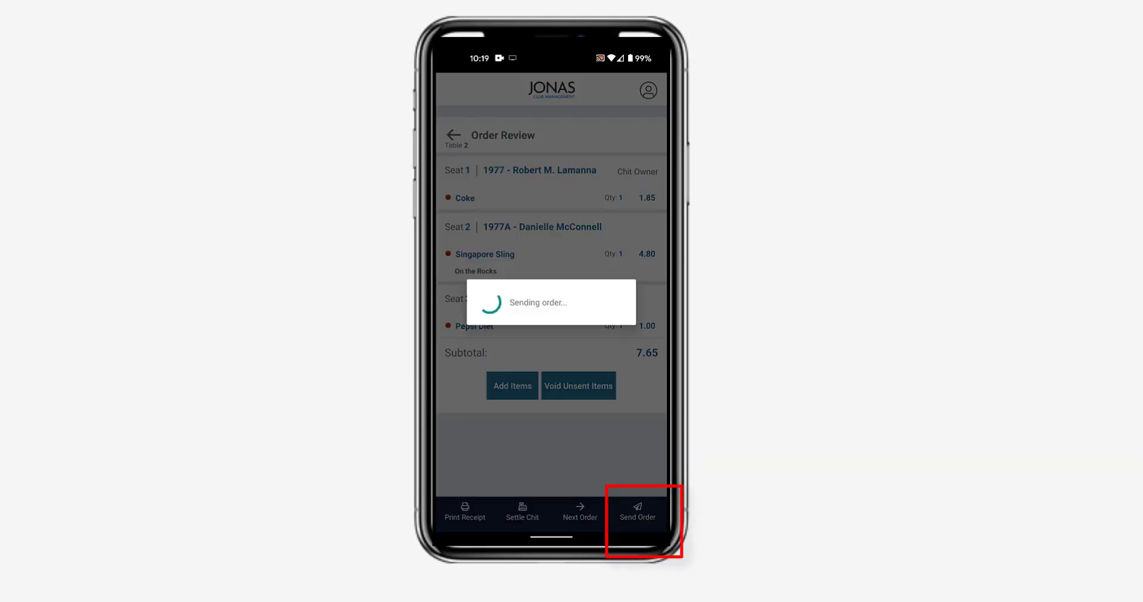
left_click(635, 511)
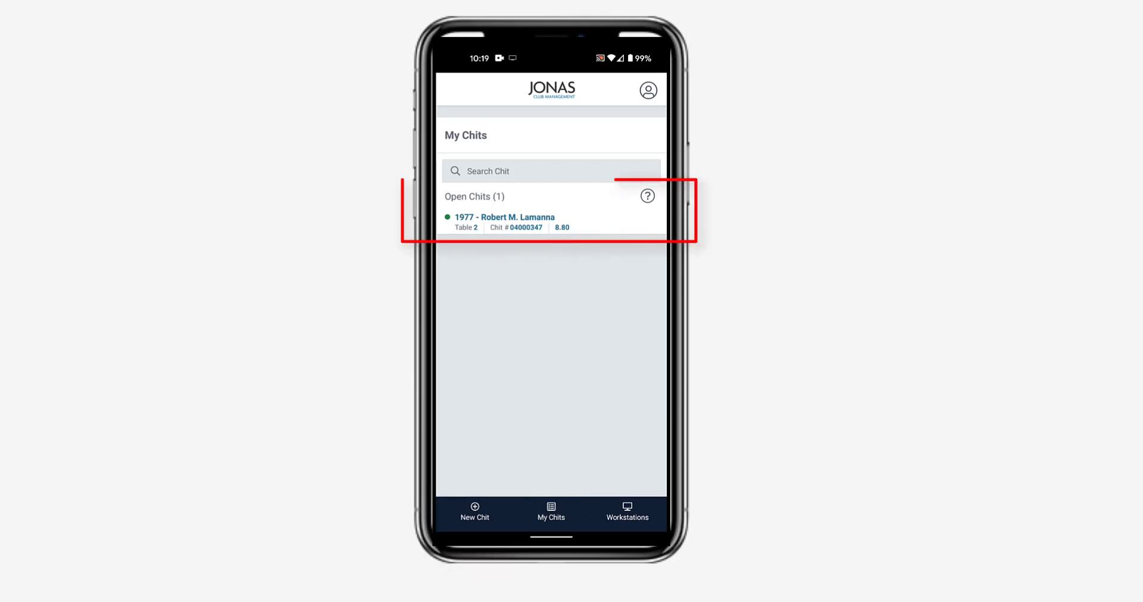
- Reopen the table 2 chit and add shrimp, roastbeef sandwich, salad, grilled cheese and char burger by seat
left_click(503, 221)
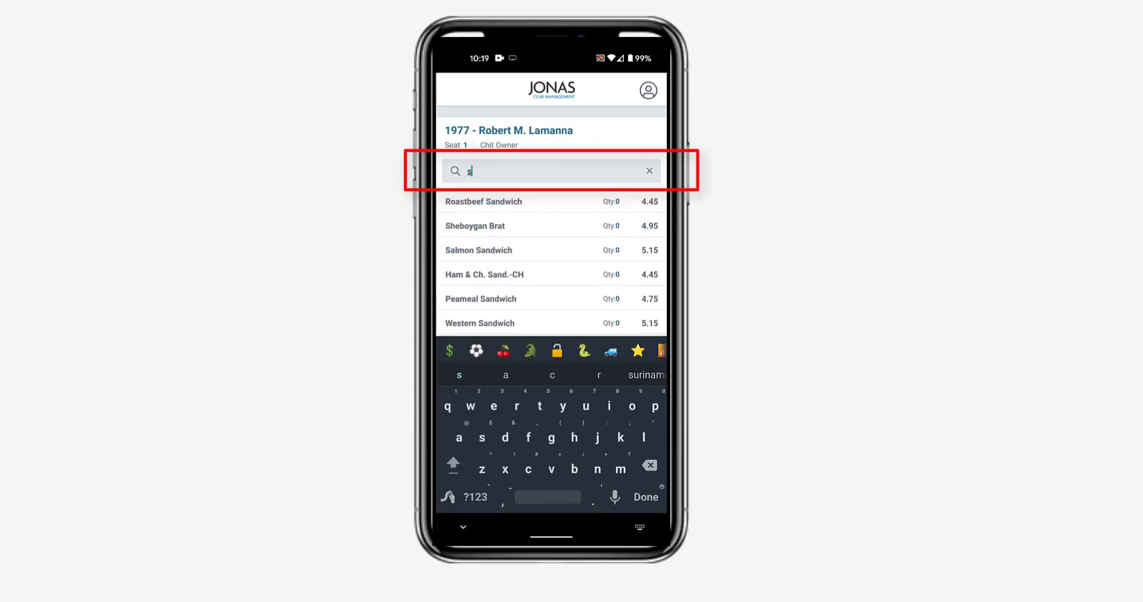
type("shrim")
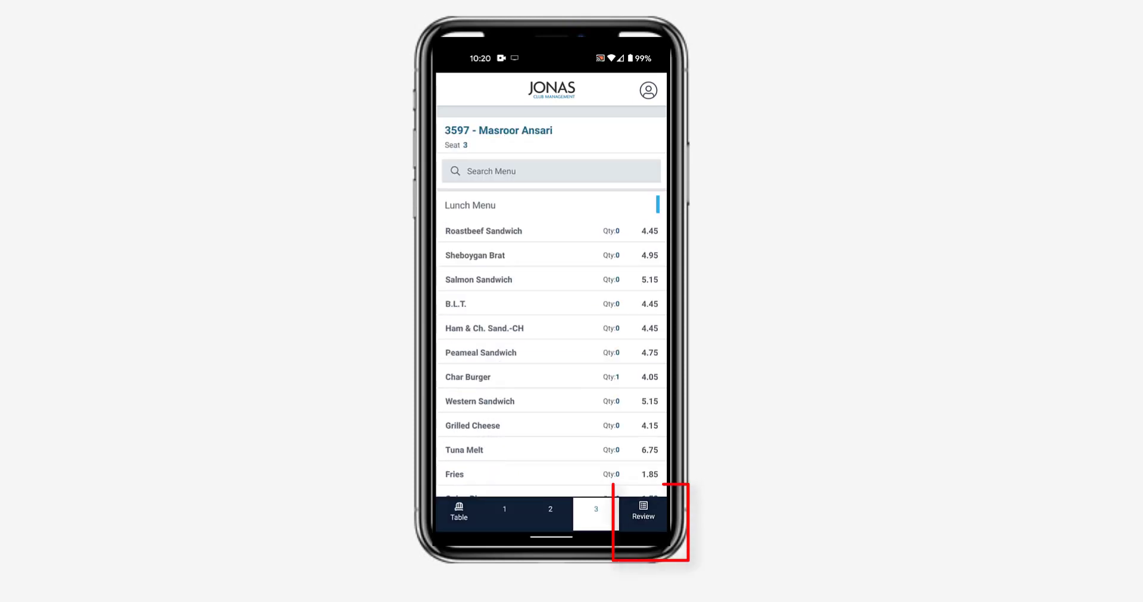
left_click(642, 511)
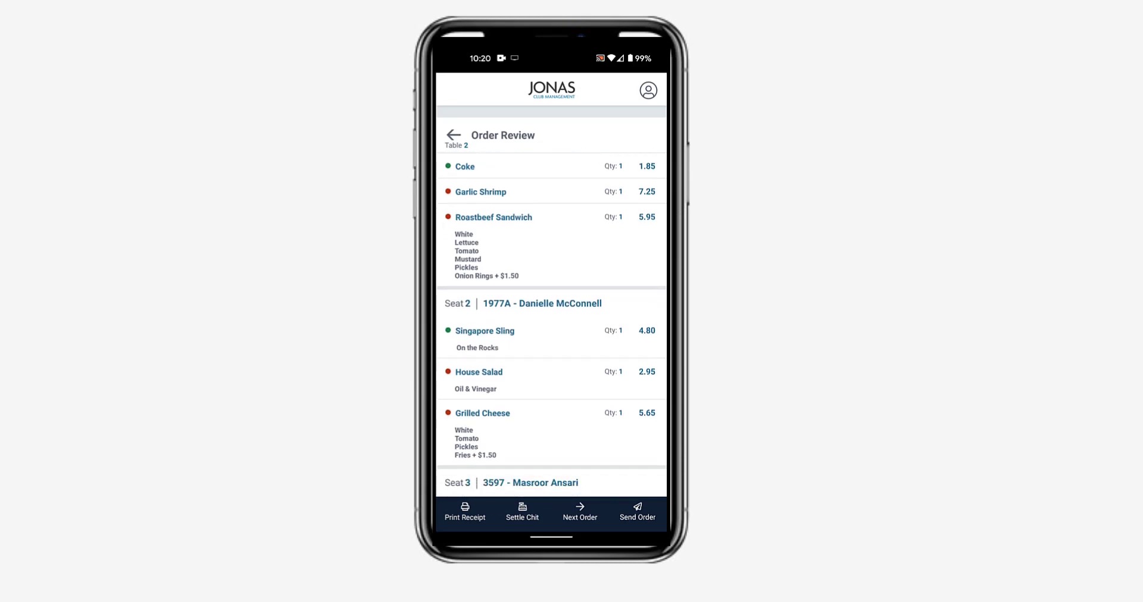
- Send the food items, bringing the table 2 chit to 45.73, and reopen it
scroll("down", 3)
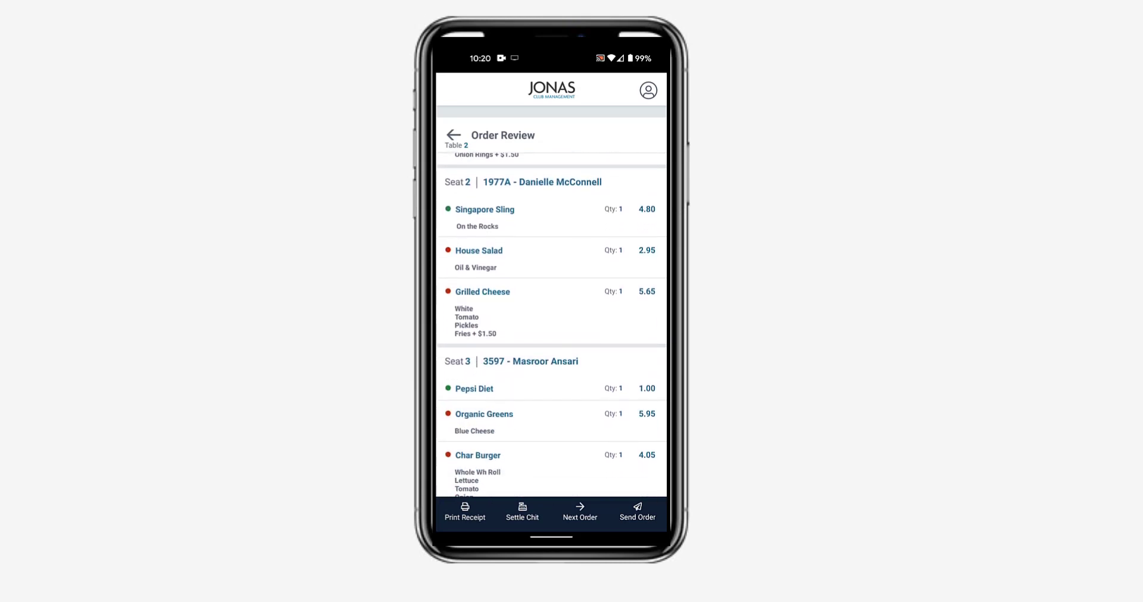
scroll("down", 3)
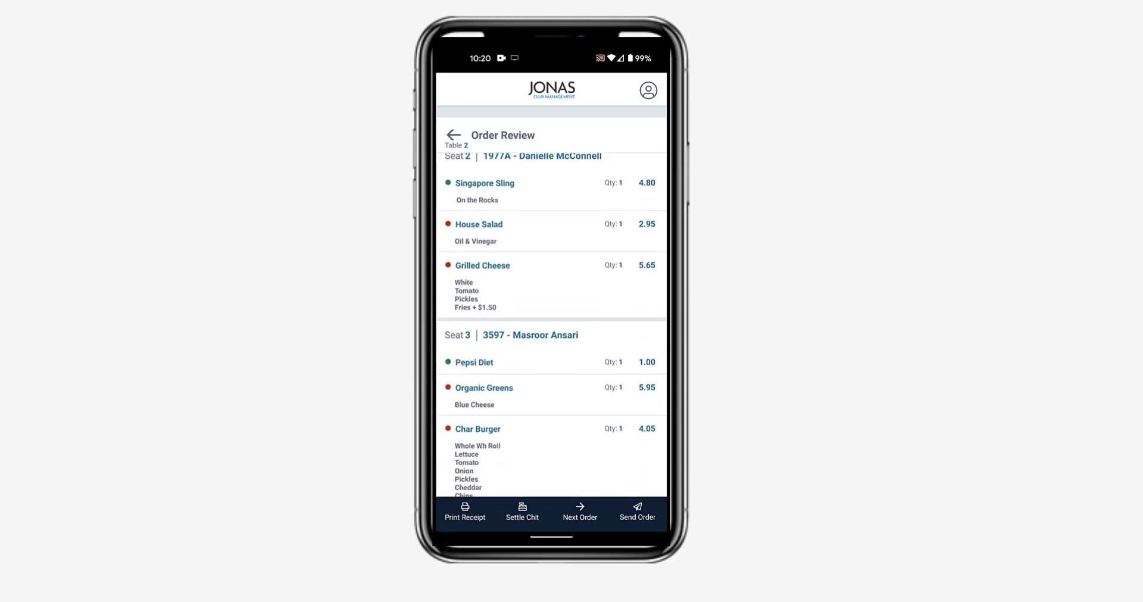
scroll("down", 3)
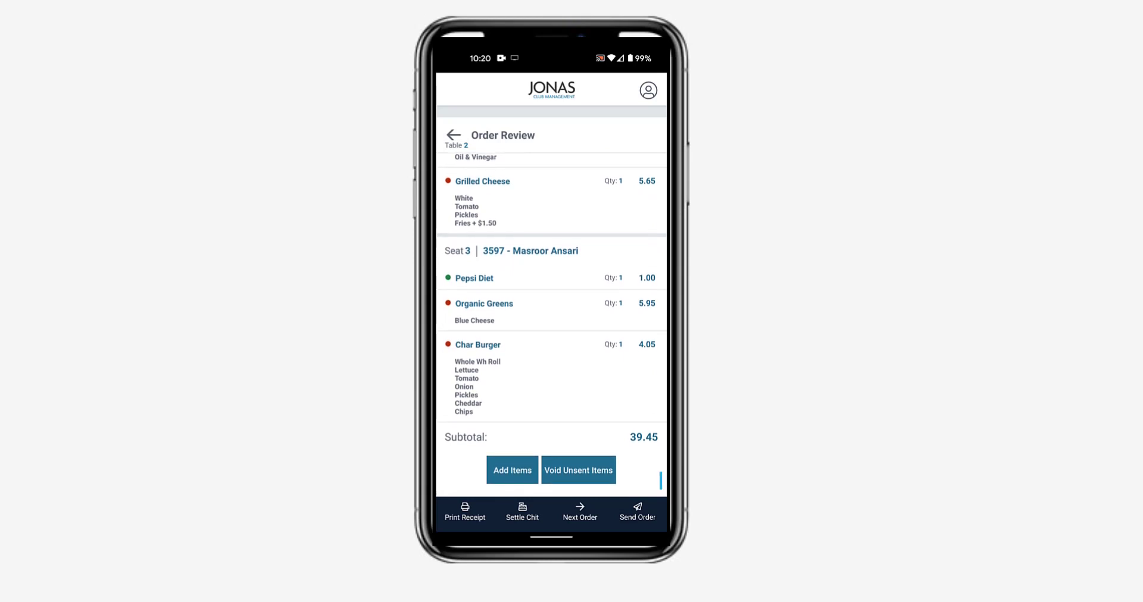
left_click(636, 512)
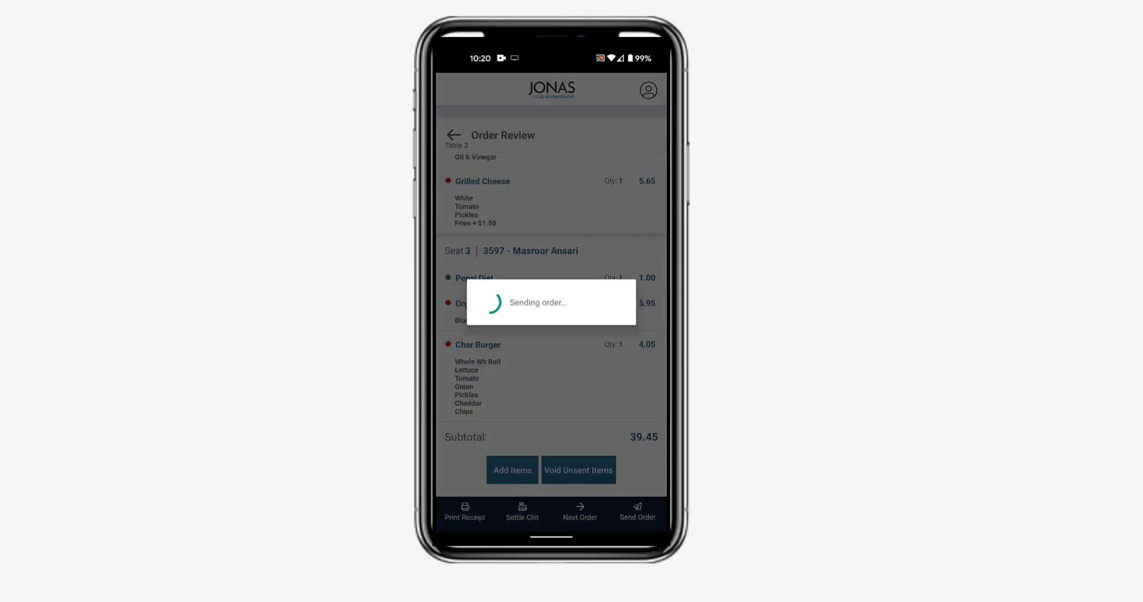
left_click(636, 513)
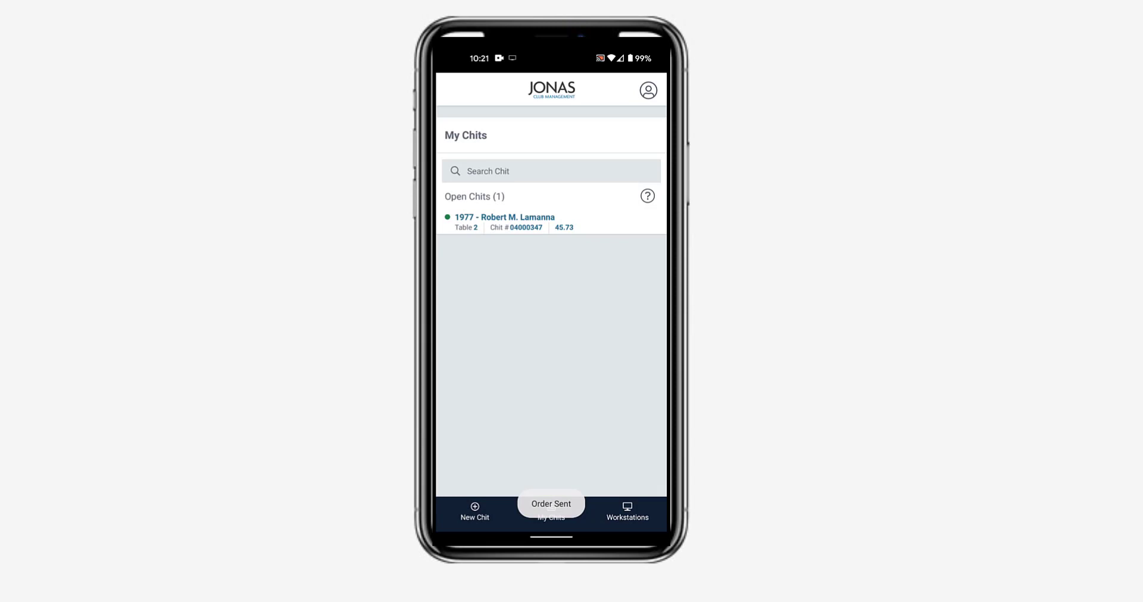
left_click(504, 222)
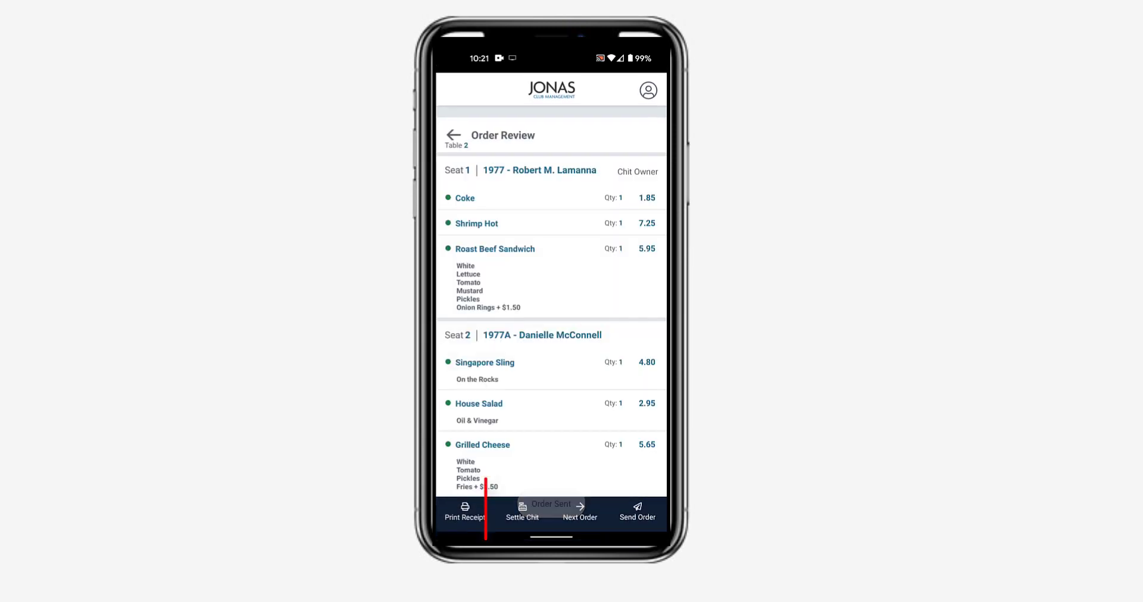
- Settle the chit with an added 5.00 gratuity, raising the balance to 50.73
left_click(522, 512)
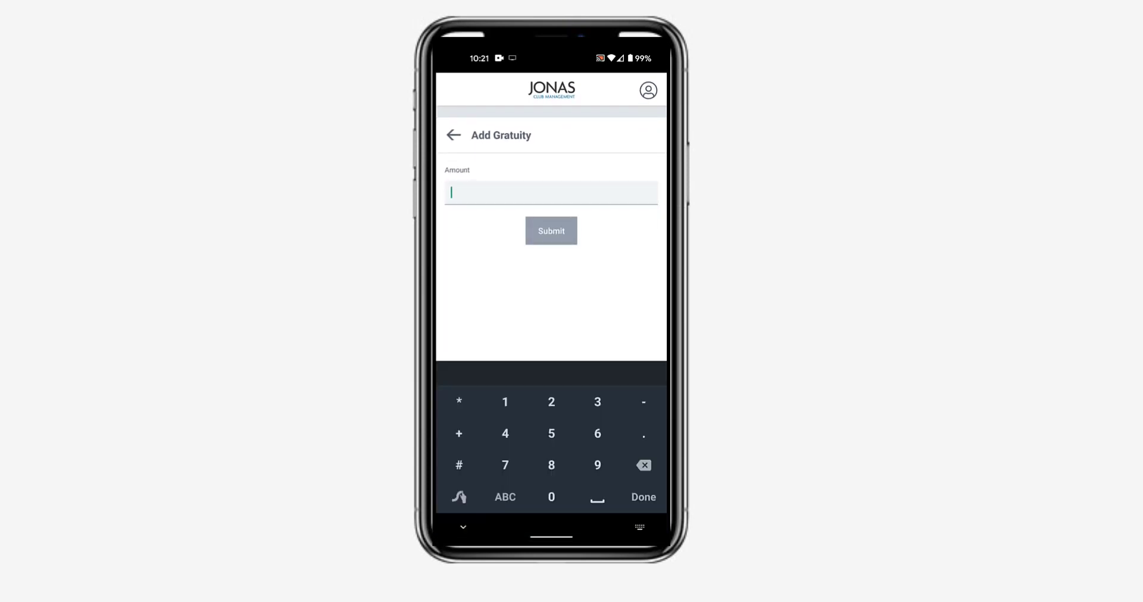
type("5.00")
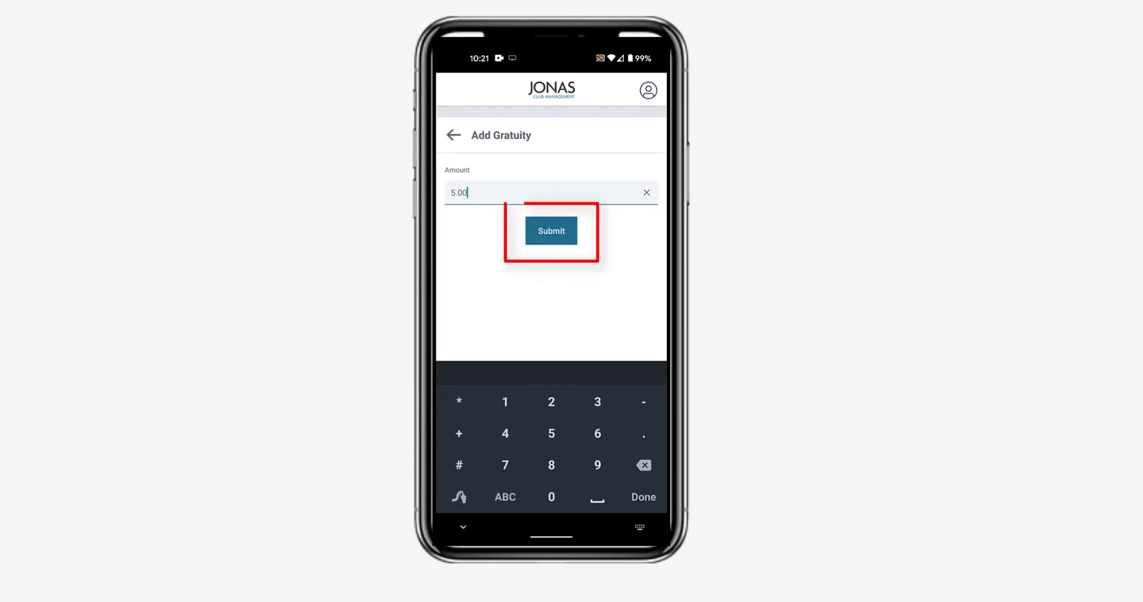
left_click(551, 231)
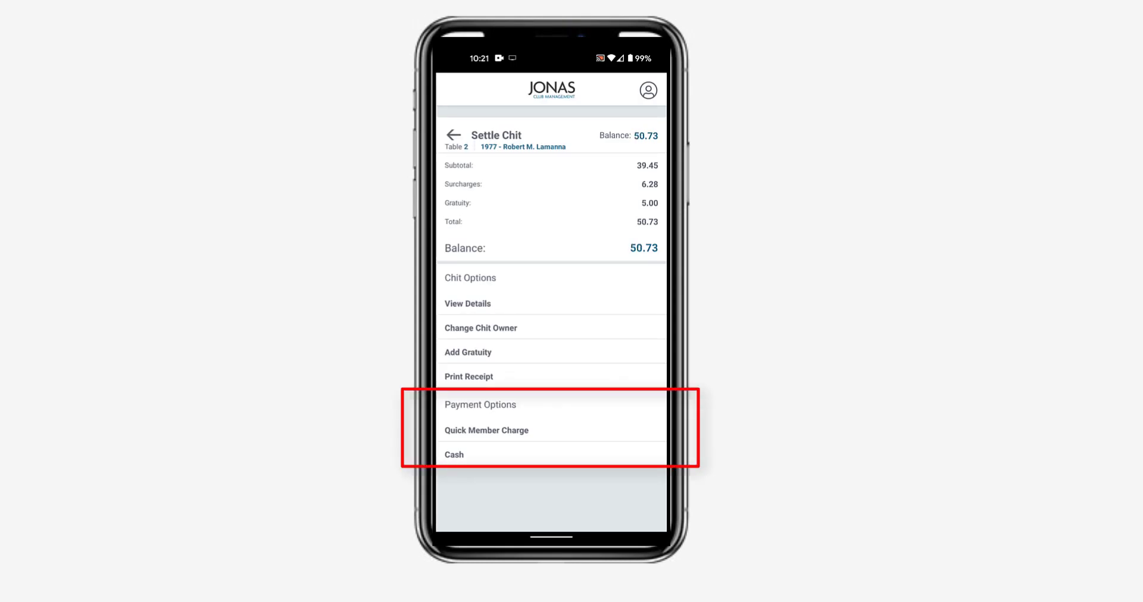
- Pay 55.00 in cash, confirming Payment Successful with 4.27 change due
left_click(453, 455)
type("55")
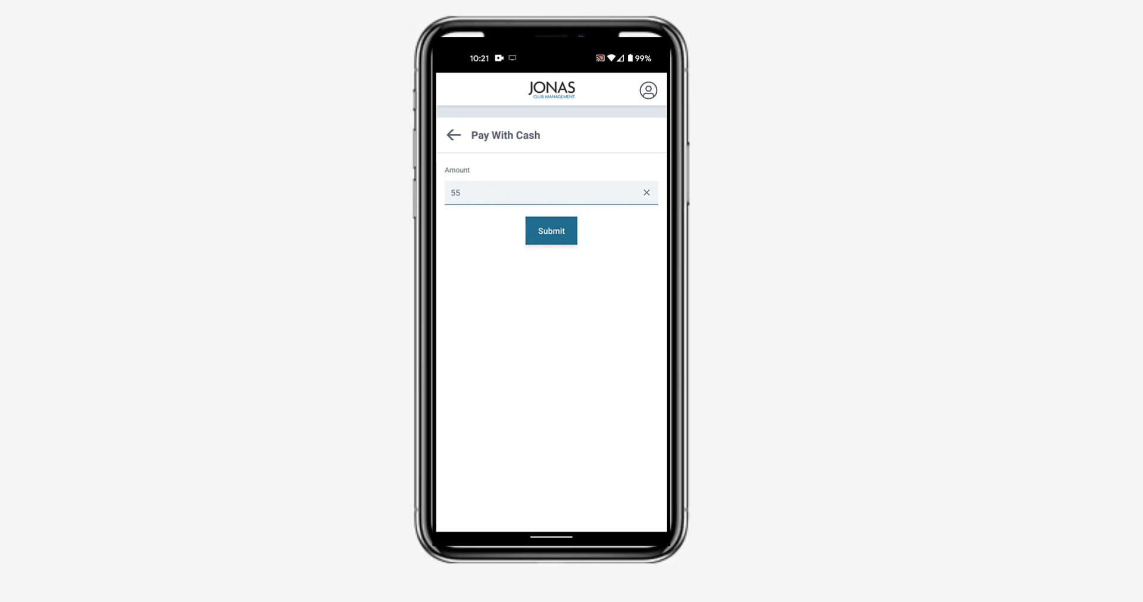
left_click(550, 231)
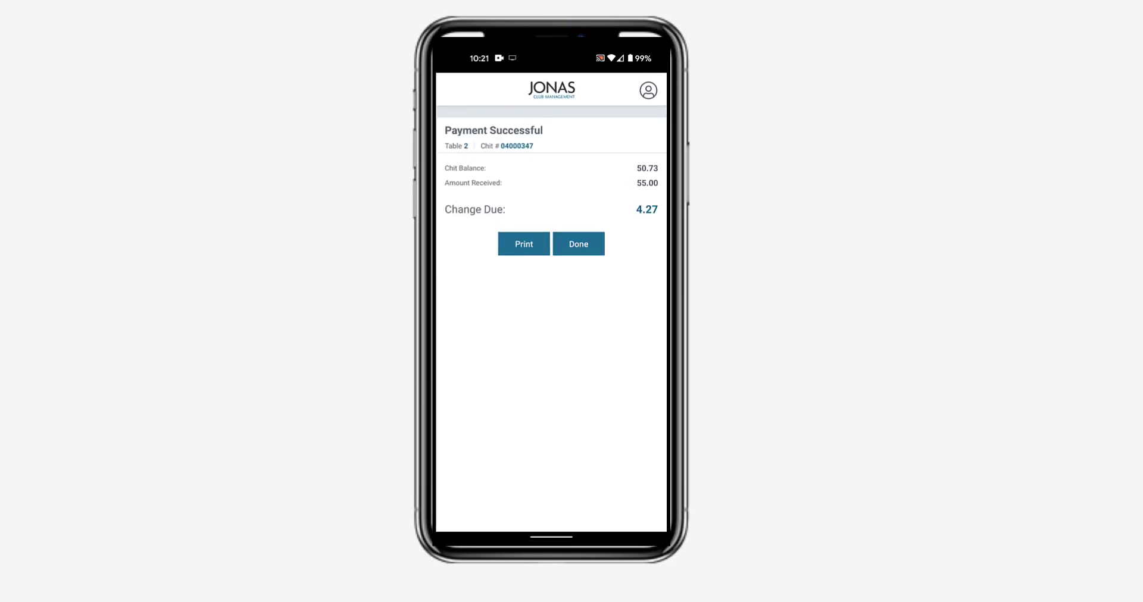